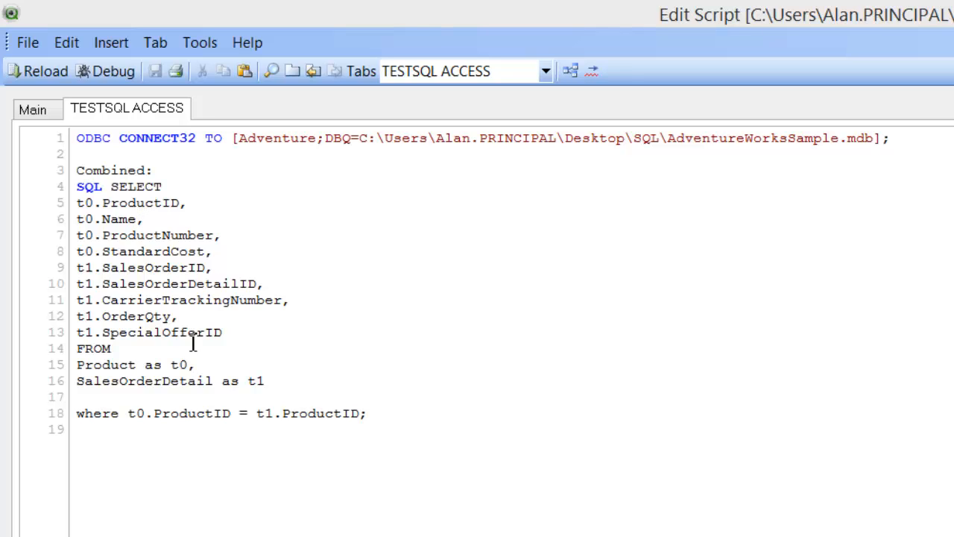
Select the Product and SalesOrderDetail table lines in the script
left_click_drag(76, 365, 264, 381)
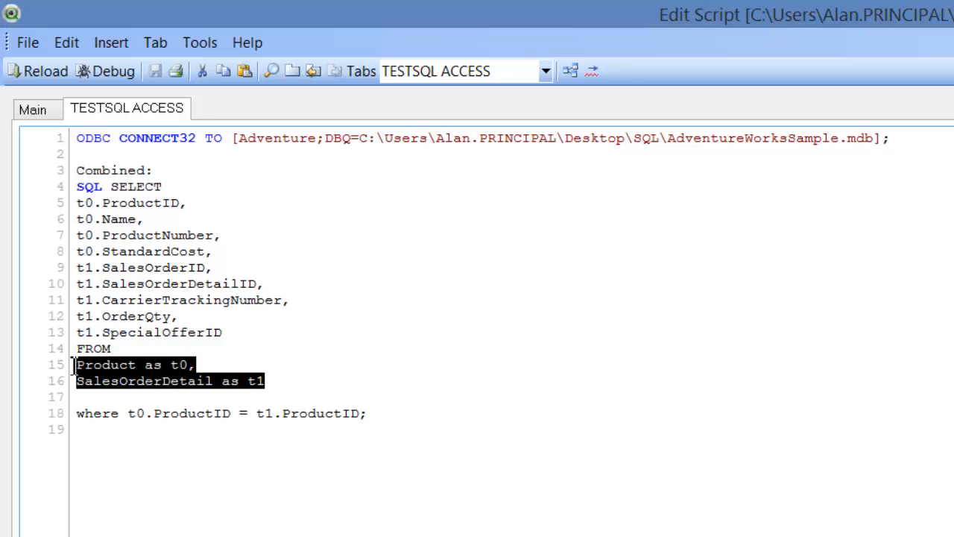
left_click(286, 413)
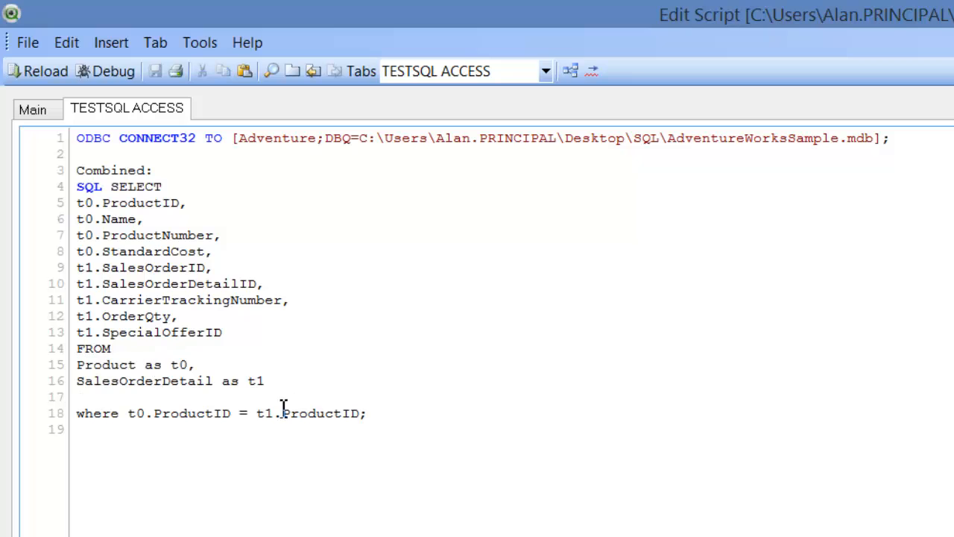
left_click(371, 413)
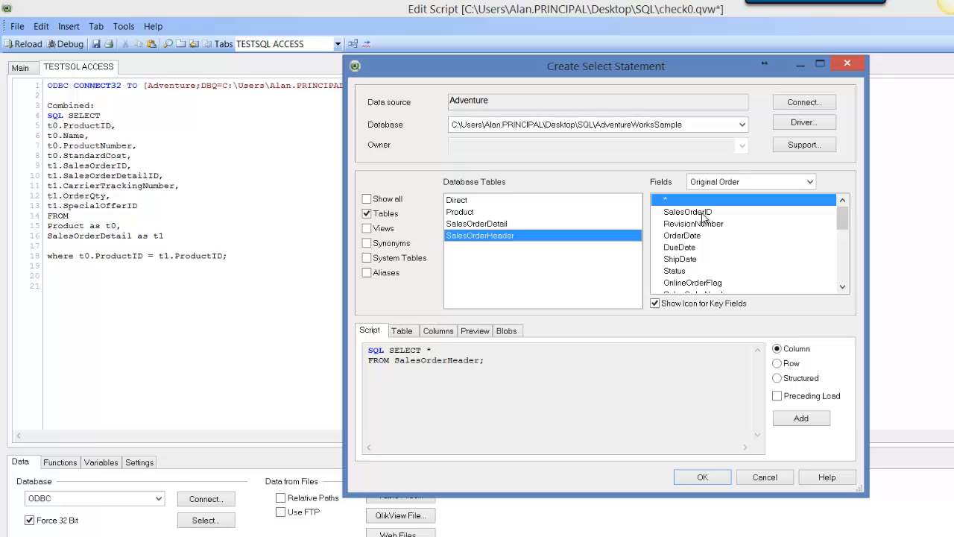
Insert a SELECT of SalesOrderID, dates, SalesOrderNumber, AccountNumber, CustomerID, SalesPersonID from SalesOrderHeader
left_click(687, 212)
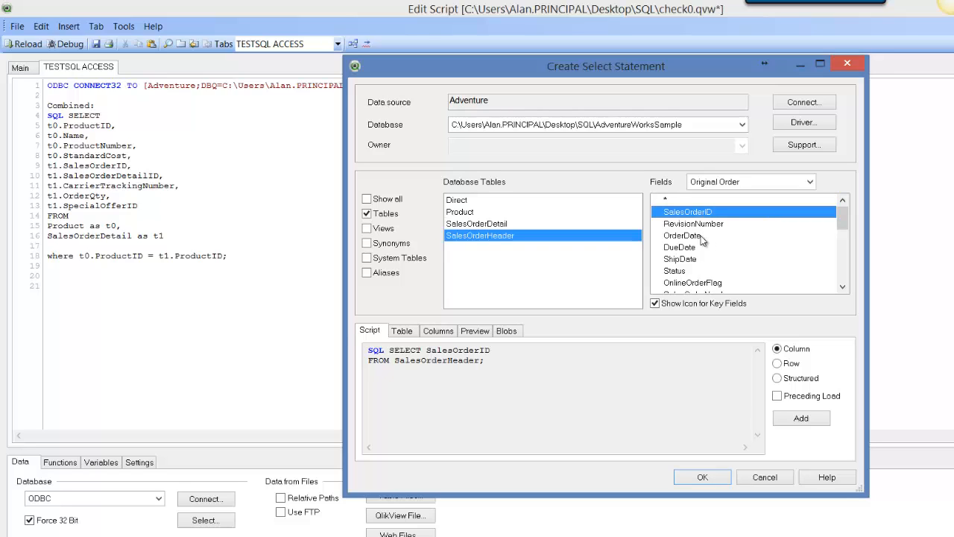
mouse_move(698, 236)
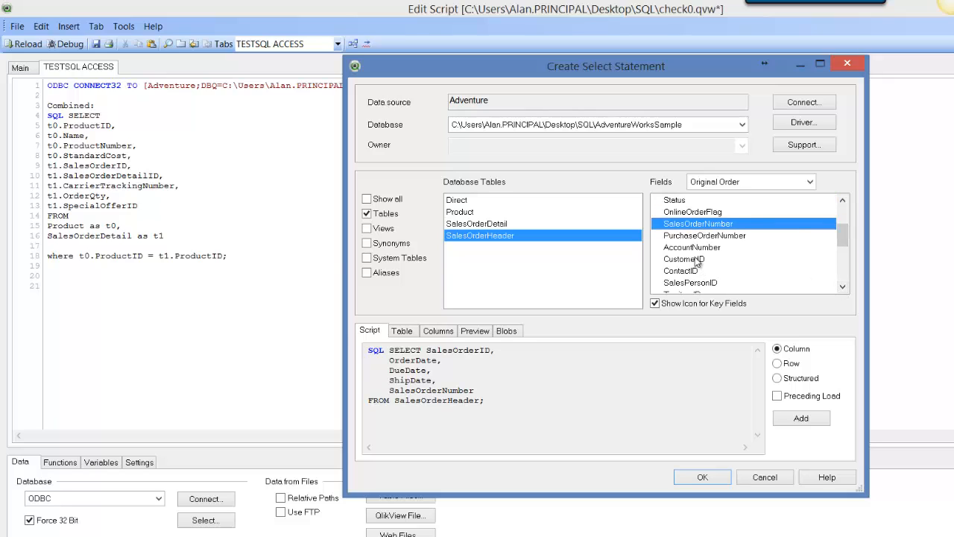
left_click(682, 259)
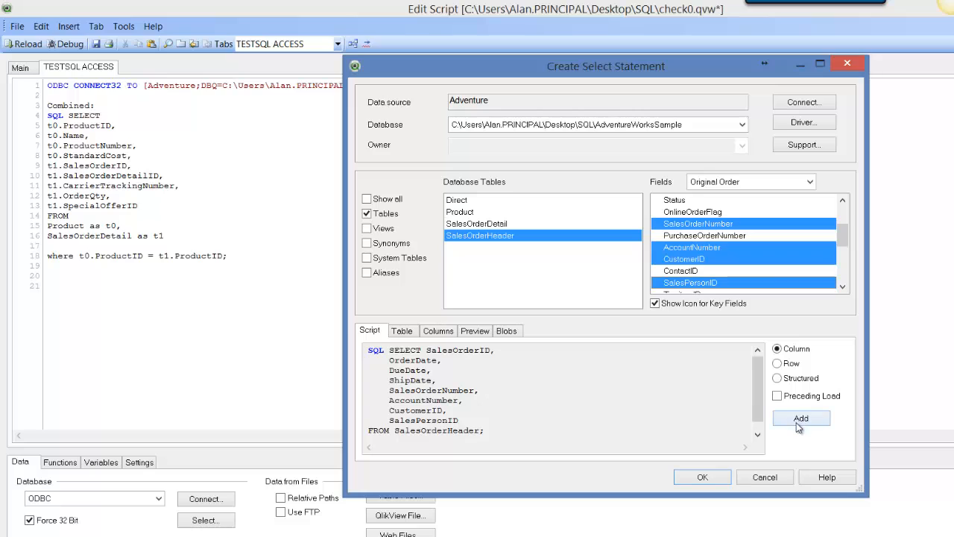
left_click(801, 417)
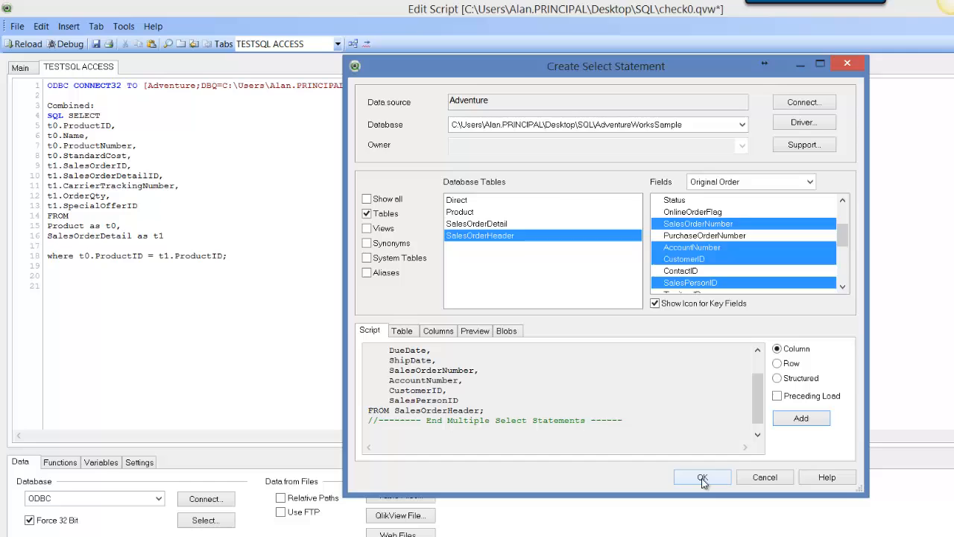
left_click(702, 476)
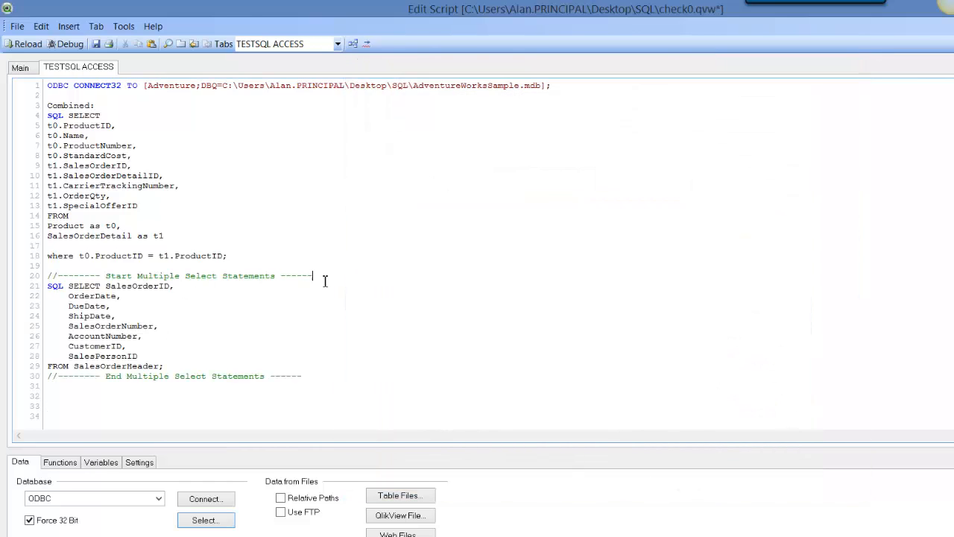
Move the eight SalesOrderHeader field lines after t1.SpecialOfferID in the combined SELECT
key("Enter")
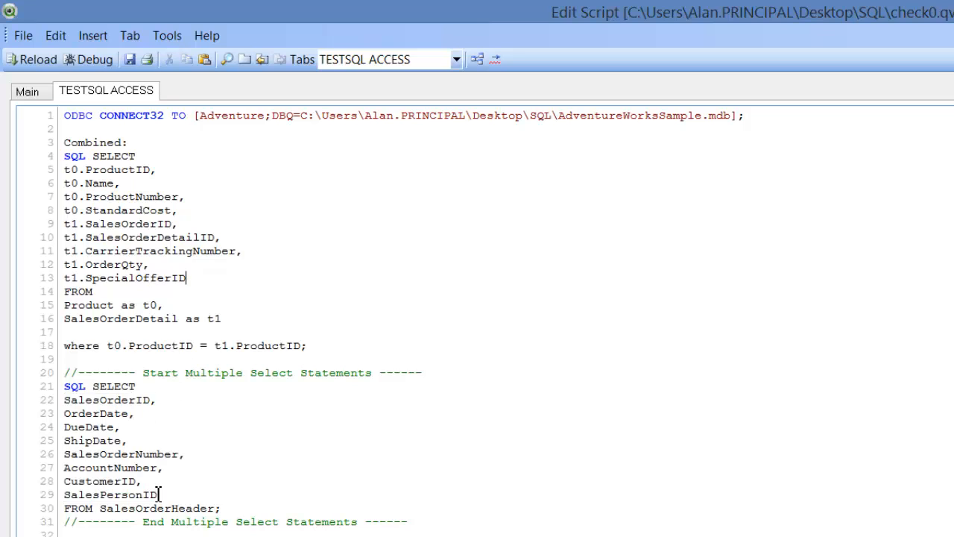
left_click_drag(65, 400, 157, 494)
type(",")
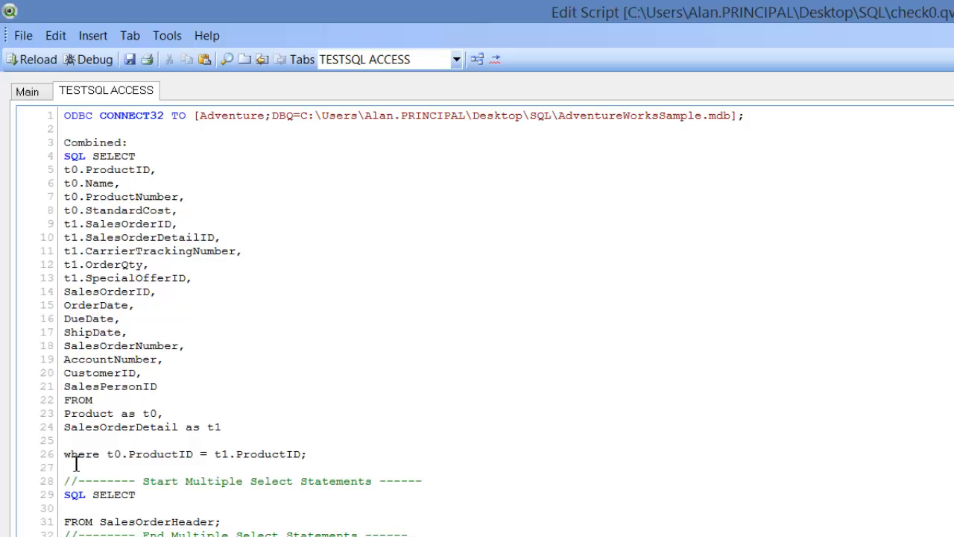
mouse_move(179, 413)
type(",")
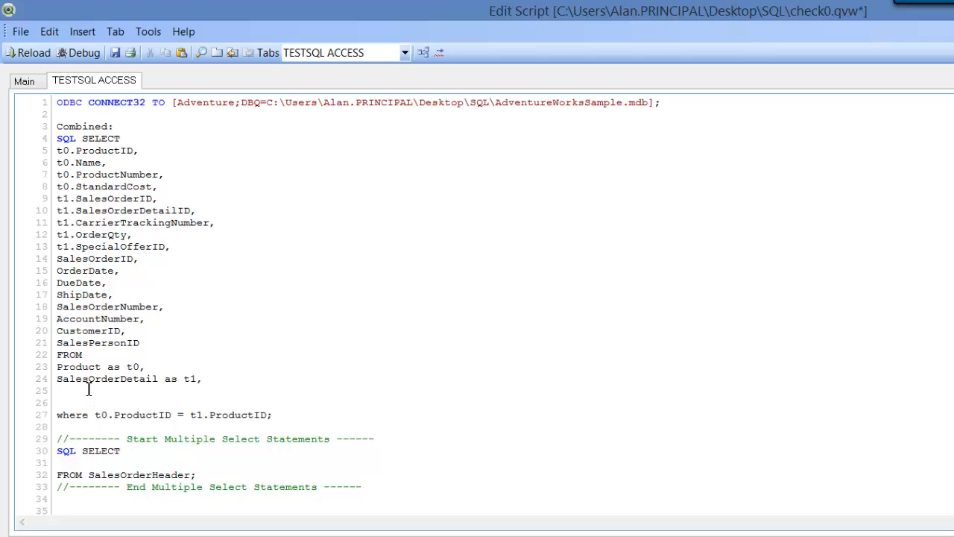
Add 'SalesOrderHeader as t2' to the FROM list and prefix the moved fields with 't2.'
type("SalesOrderHeader")
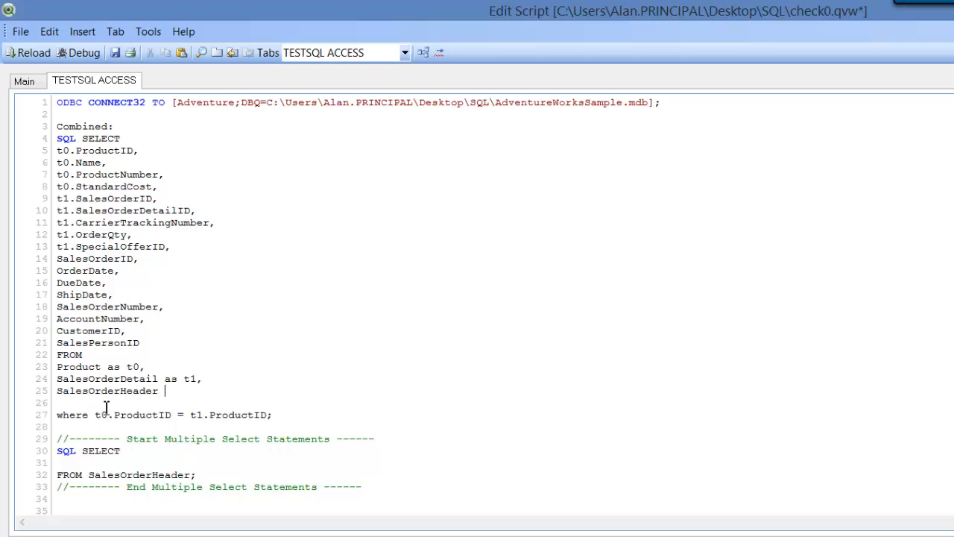
type("as t2")
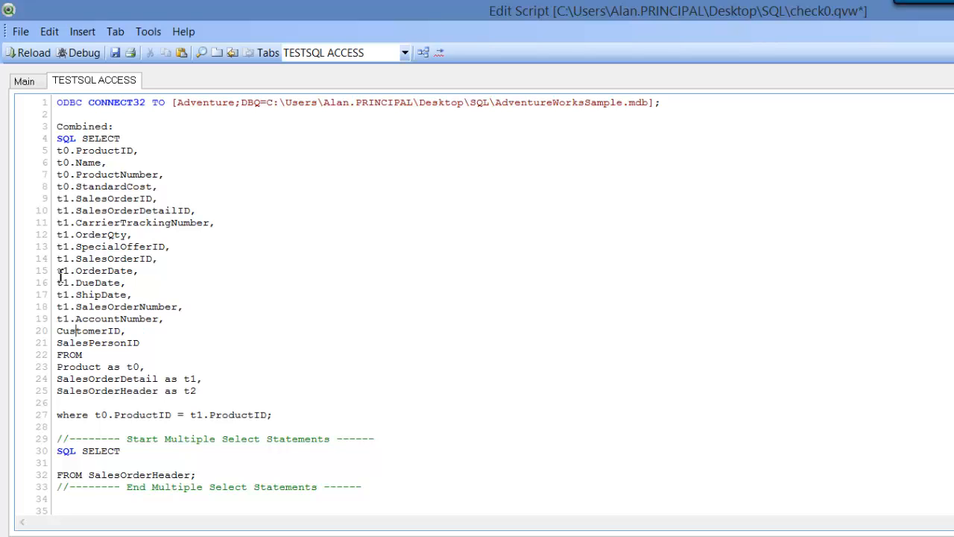
type("t1.")
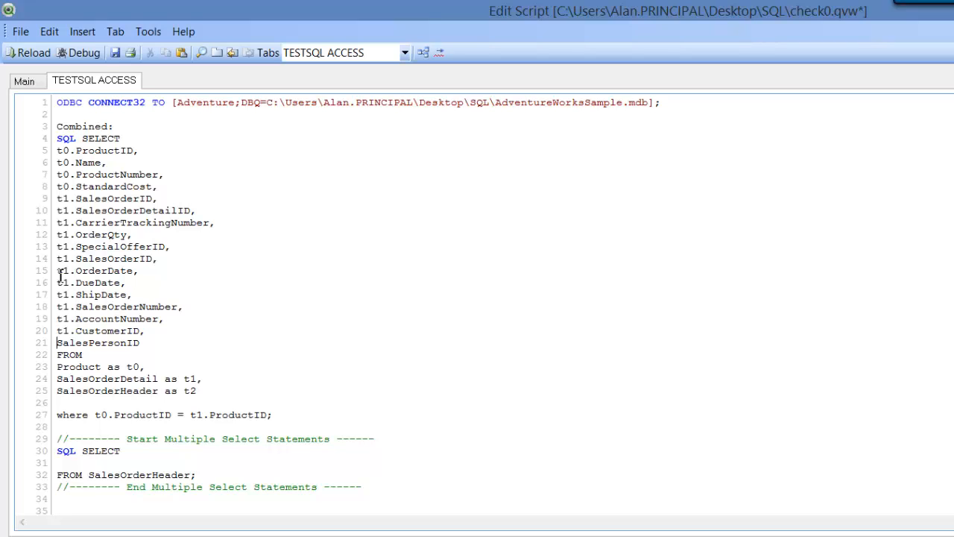
type("t1.")
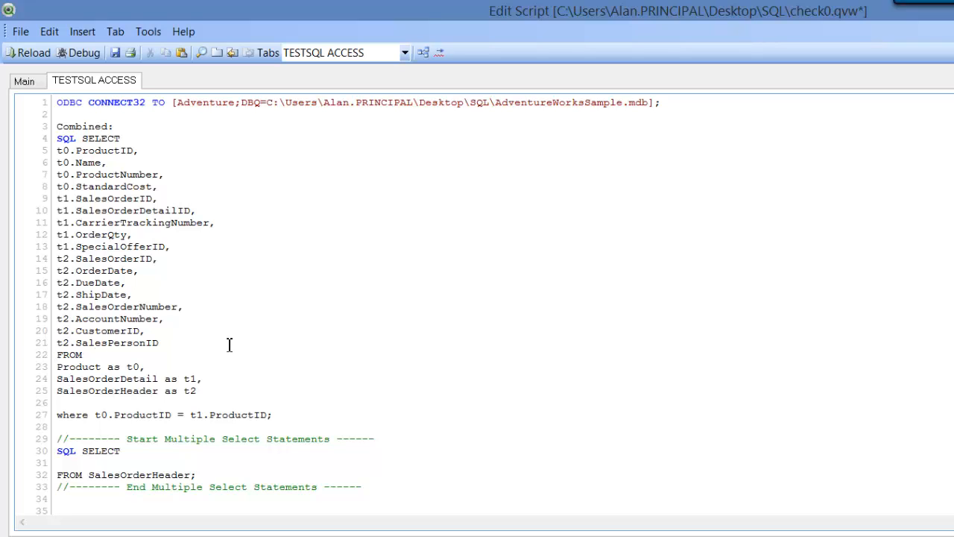
left_click(158, 343)
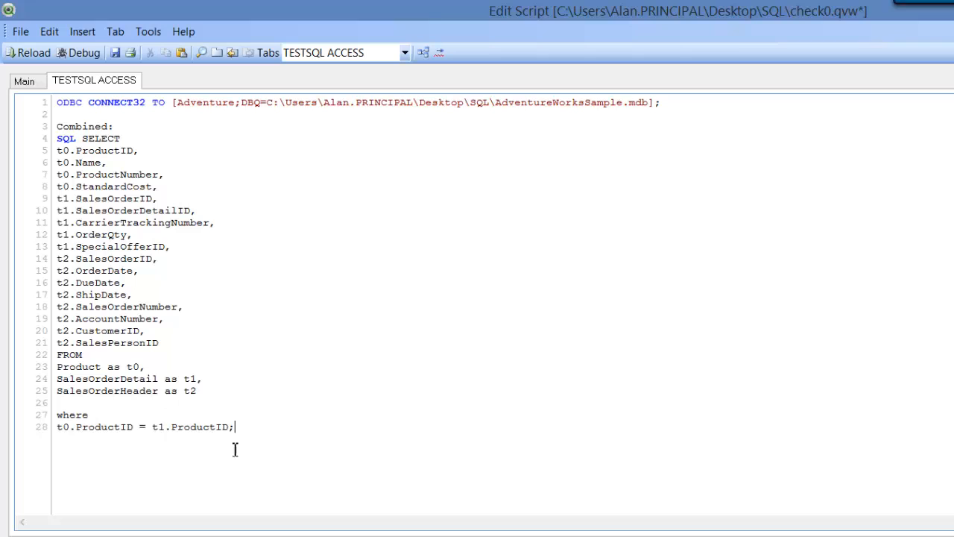
Add 'AND t1.SalesOrderID = t2.SalesOrderID' to the WHERE clause and delete the duplicate t2.SalesOrderID field
key("Enter")
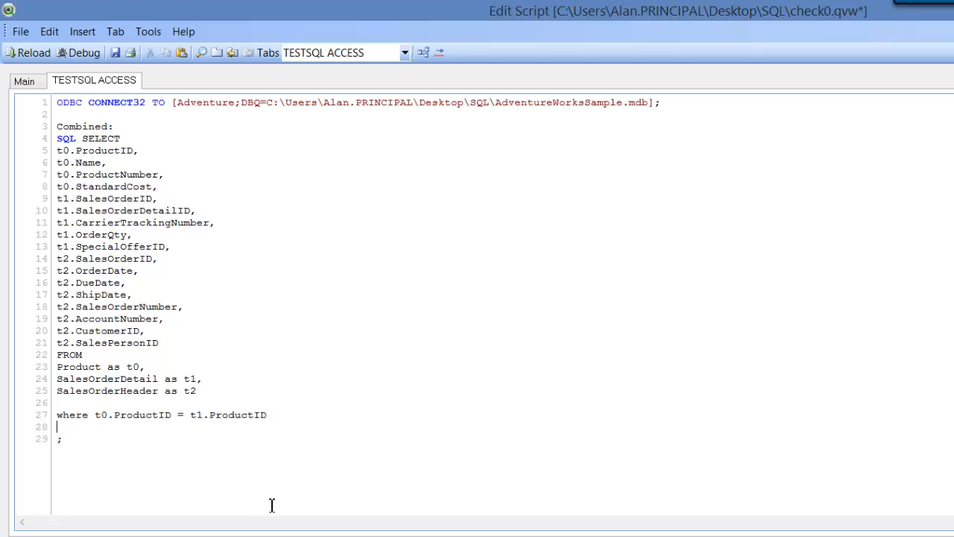
type("AND t1.SalesOrderID")
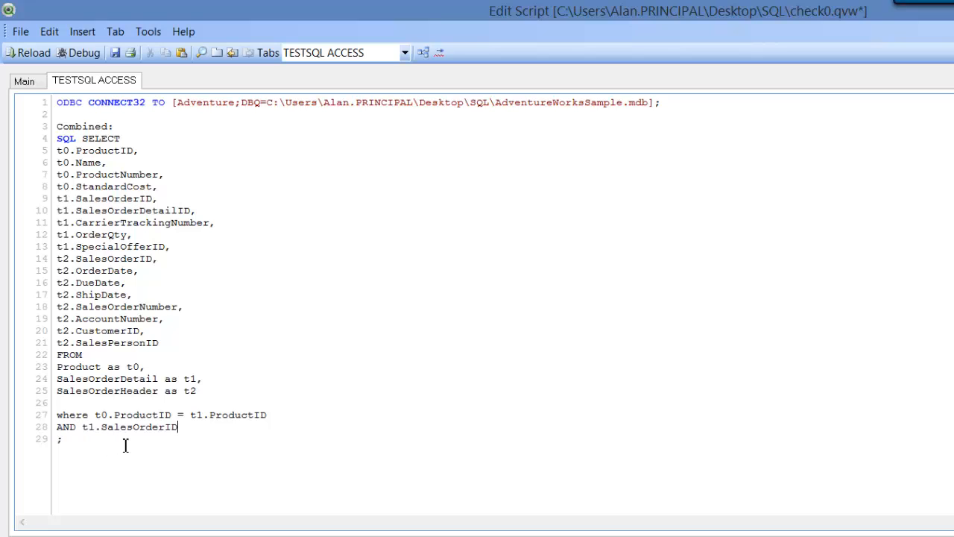
type("=")
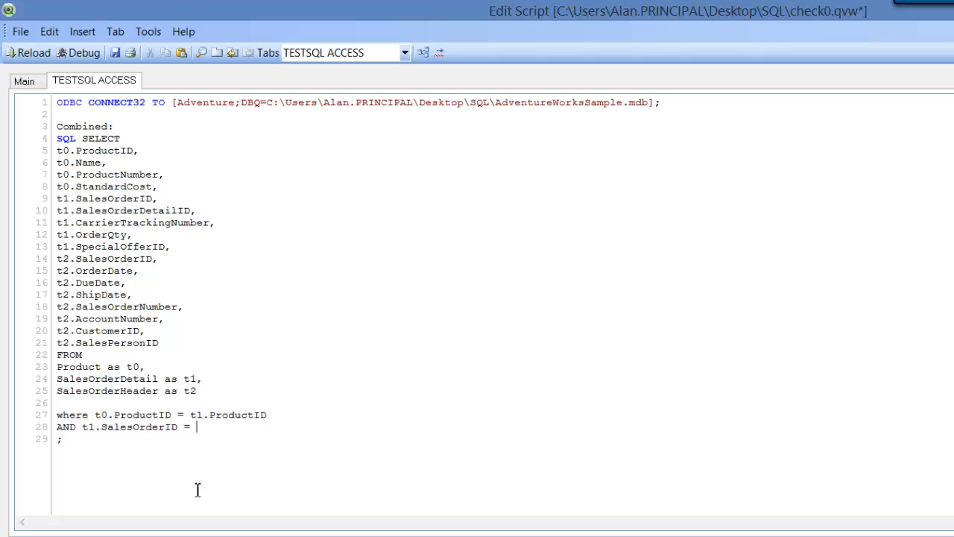
type("t1.SalesOrderID")
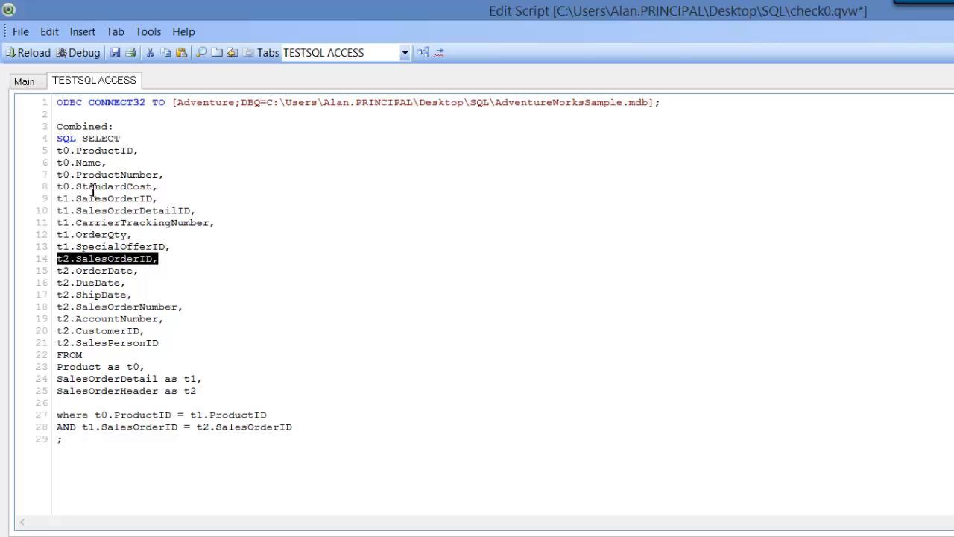
mouse_move(38, 269)
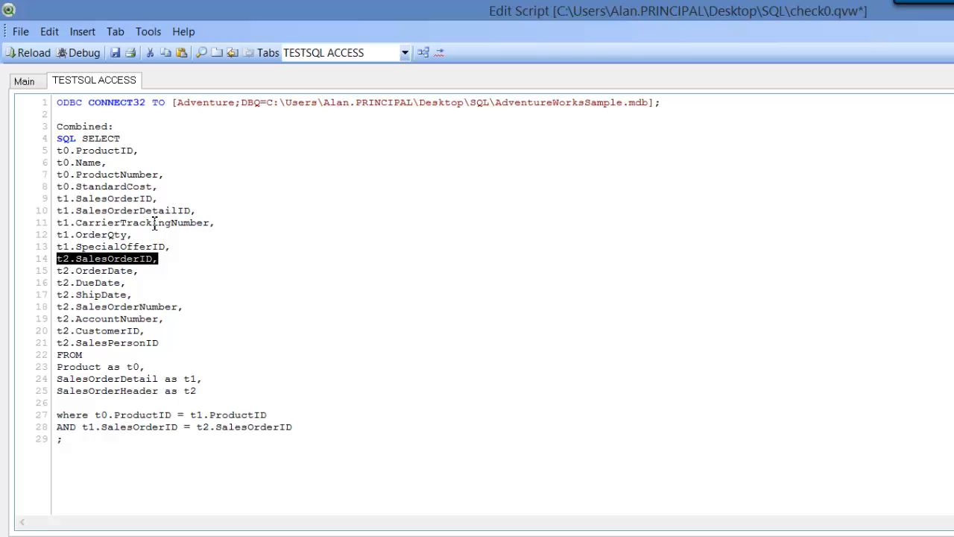
key("Delete")
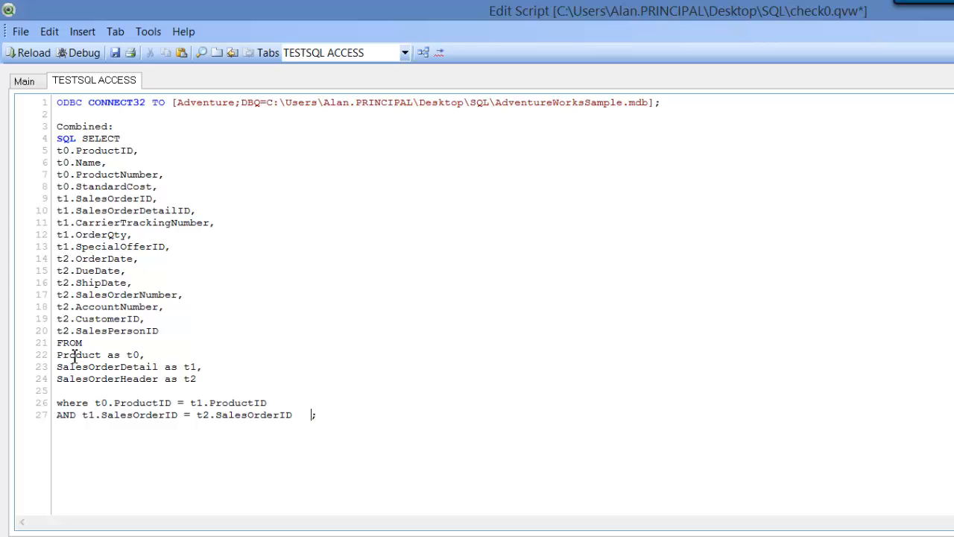
Reload the script to load the joined Product, SalesOrderDetail and SalesOrderHeader fields
left_click(29, 55)
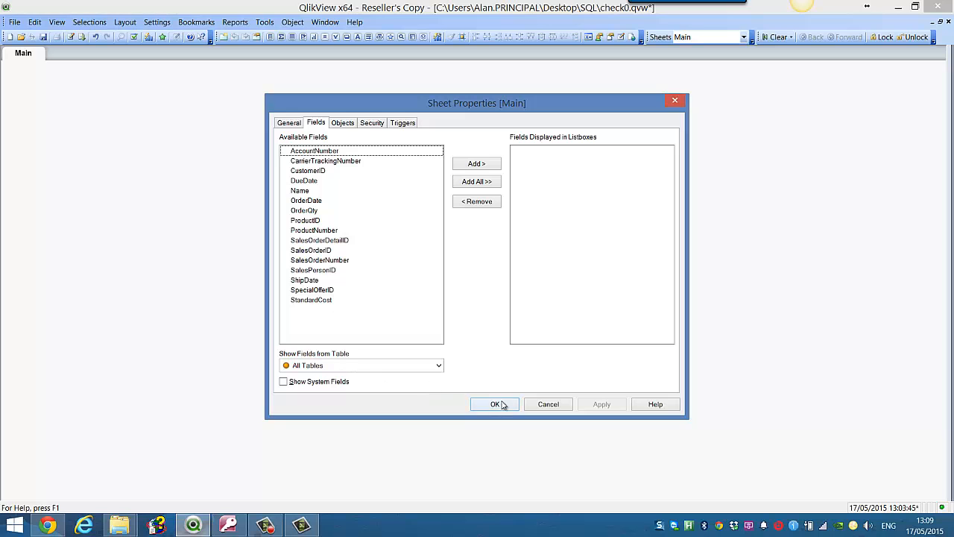
Close Sheet Properties and create a table box containing all loaded fields
left_click(495, 404)
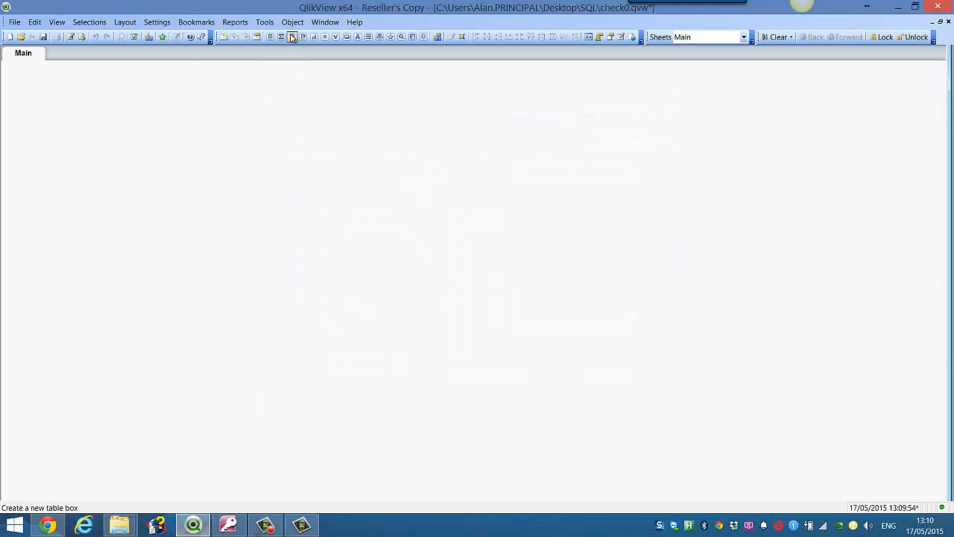
left_click(293, 37)
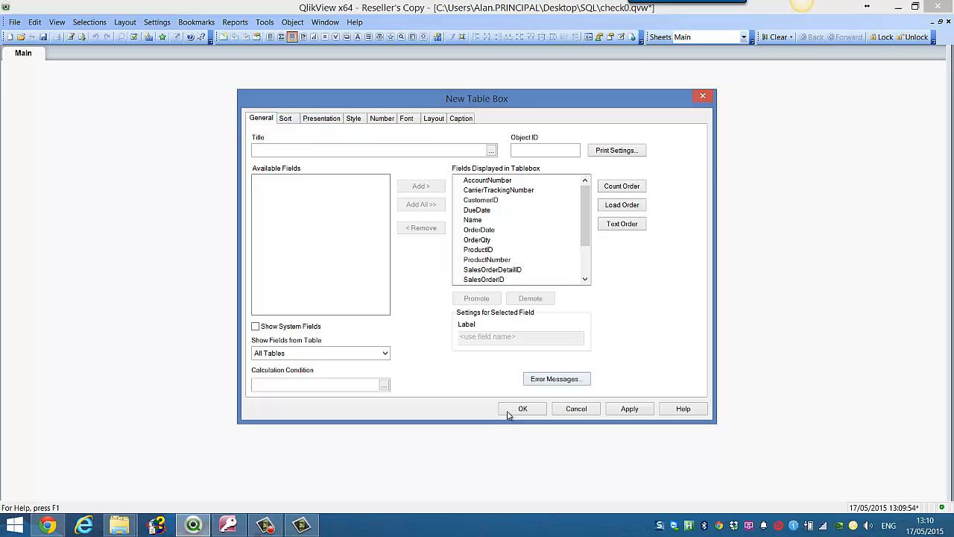
left_click(522, 408)
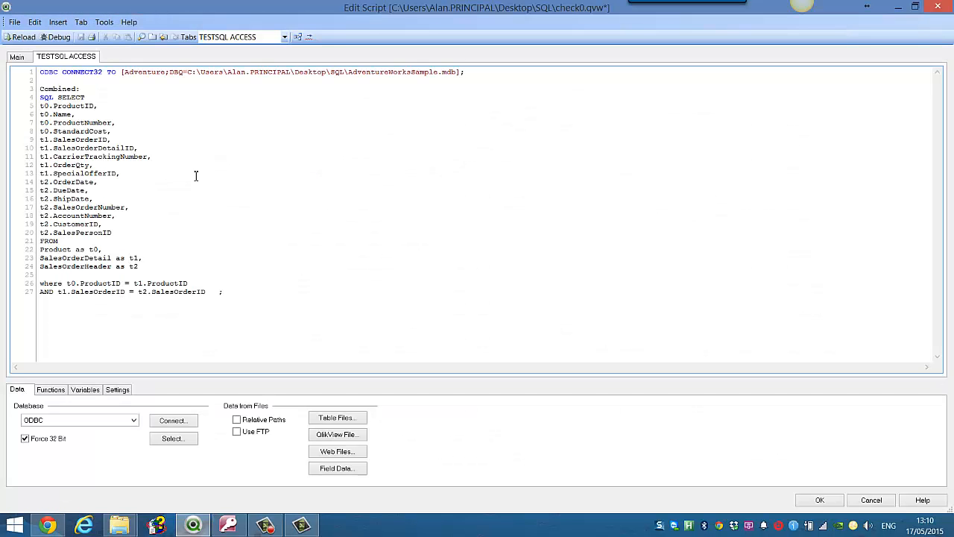
In the reopened script, remove the spaces before the semicolon after t2.SalesOrderID
left_click(227, 288)
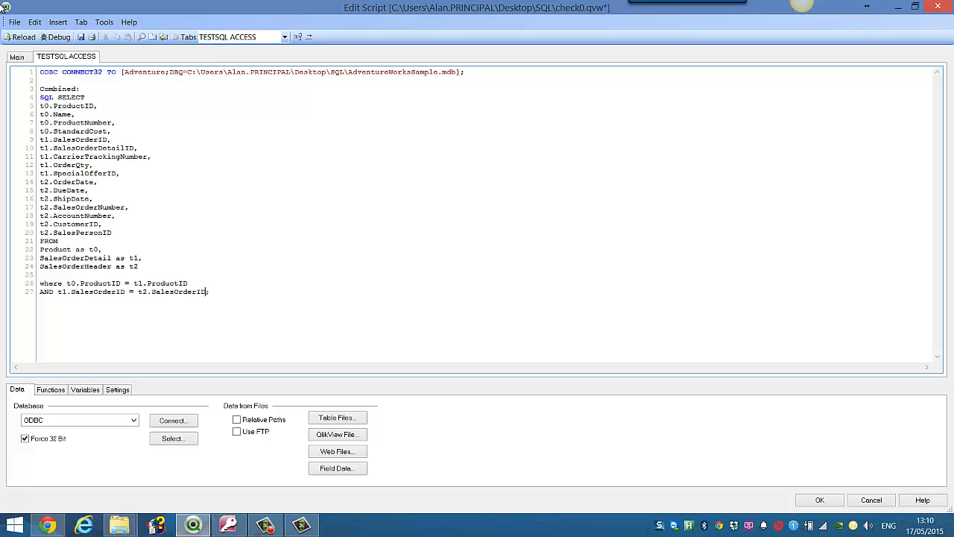
mouse_move(41, 140)
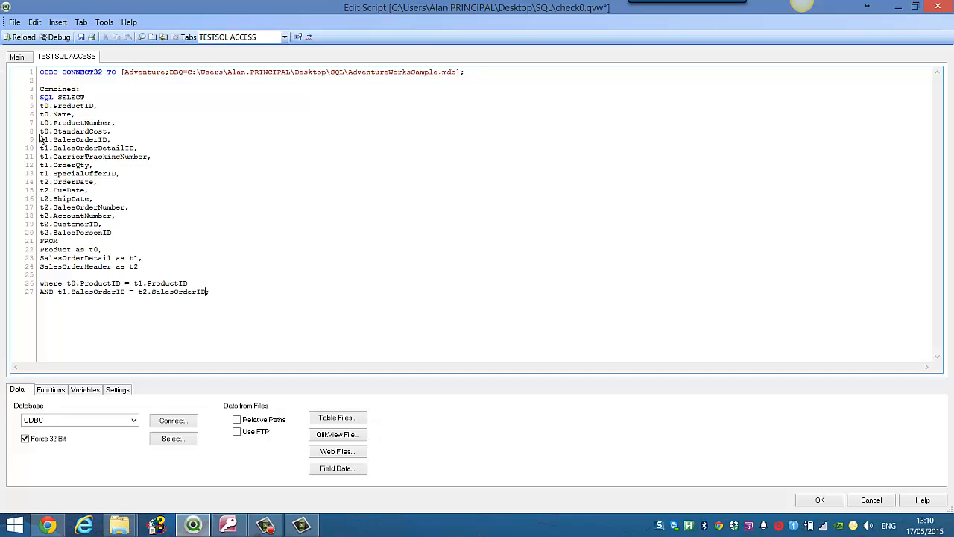
double_click(96, 131)
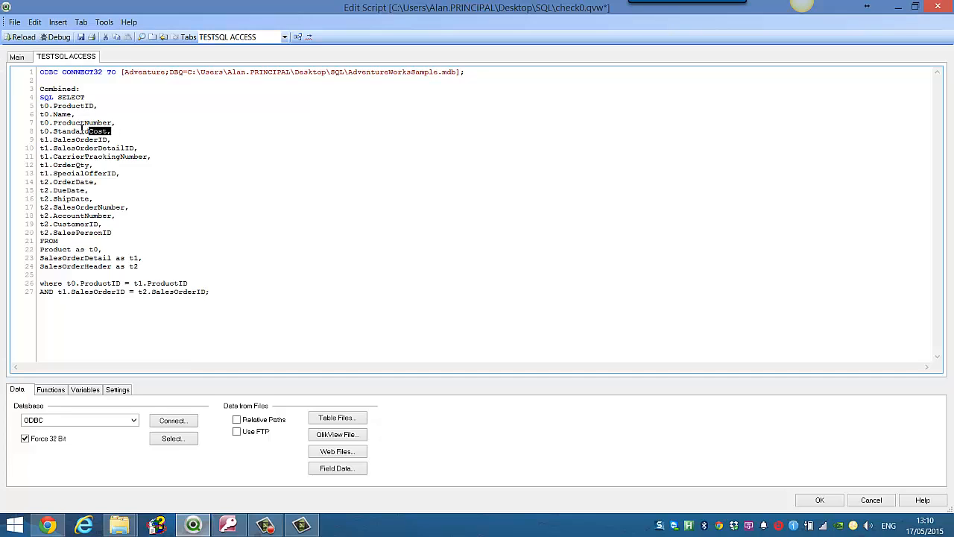
left_click(61, 249)
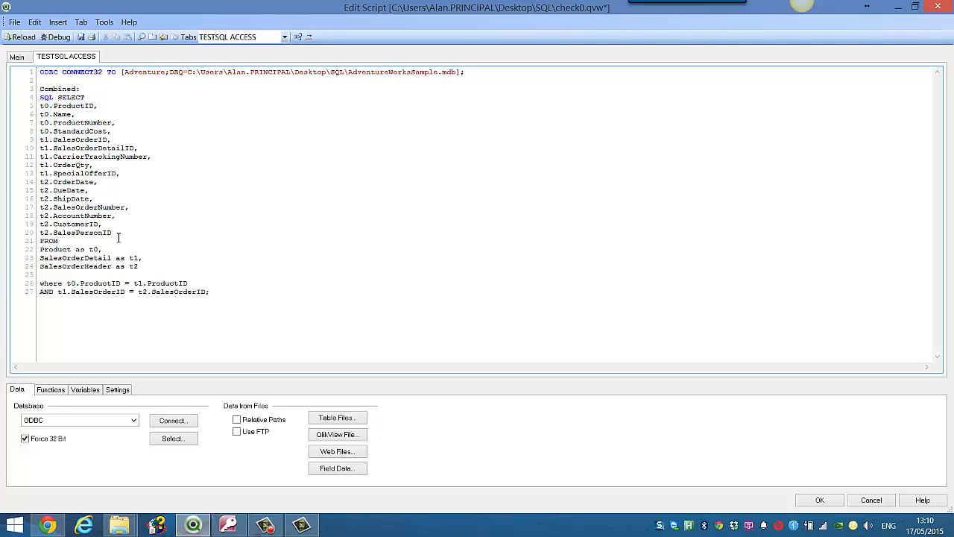
double_click(75, 257)
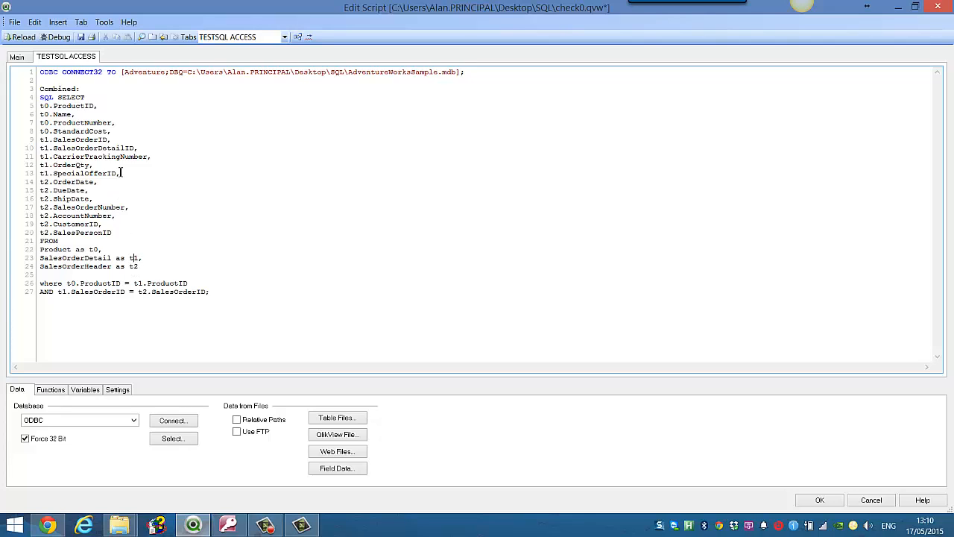
left_click_drag(40, 139, 119, 172)
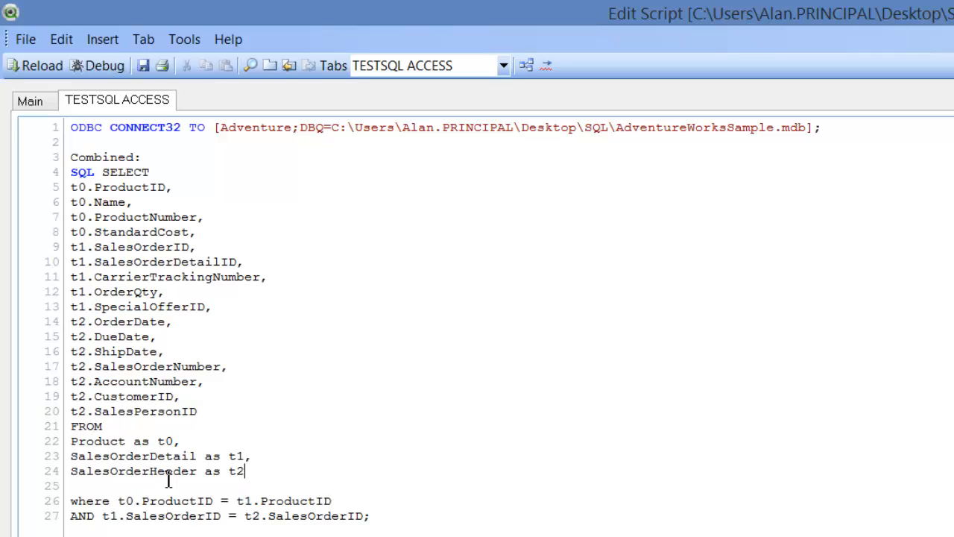
double_click(126, 457)
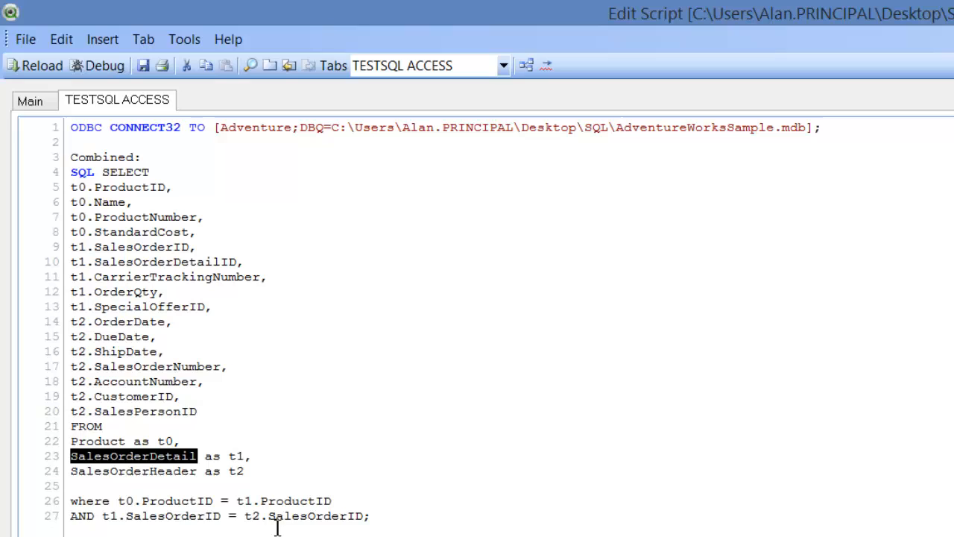
double_click(127, 471)
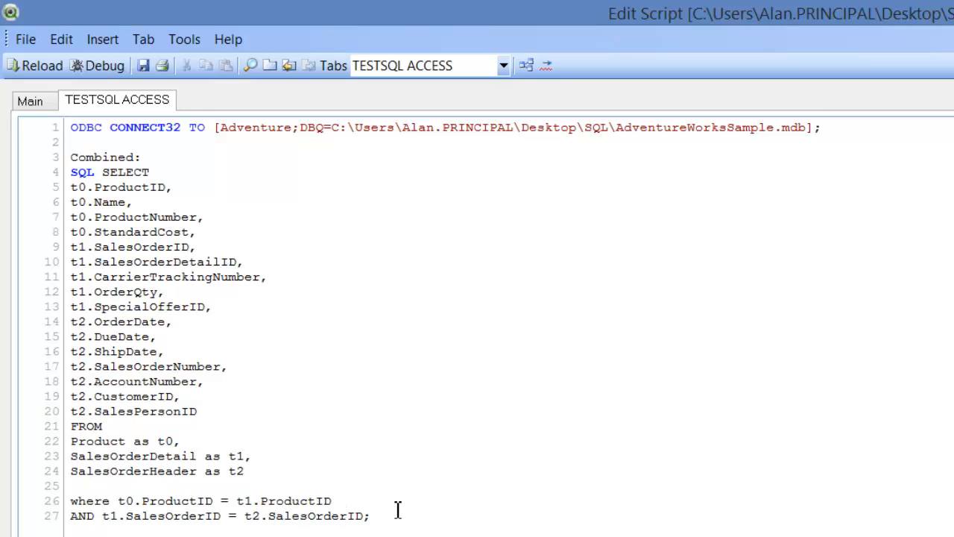
left_click(38, 65)
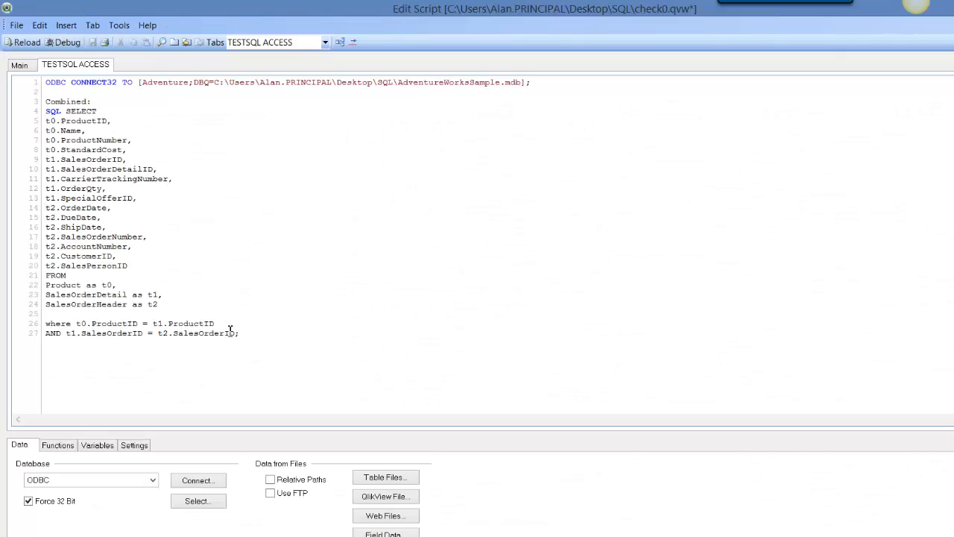
left_click(196, 297)
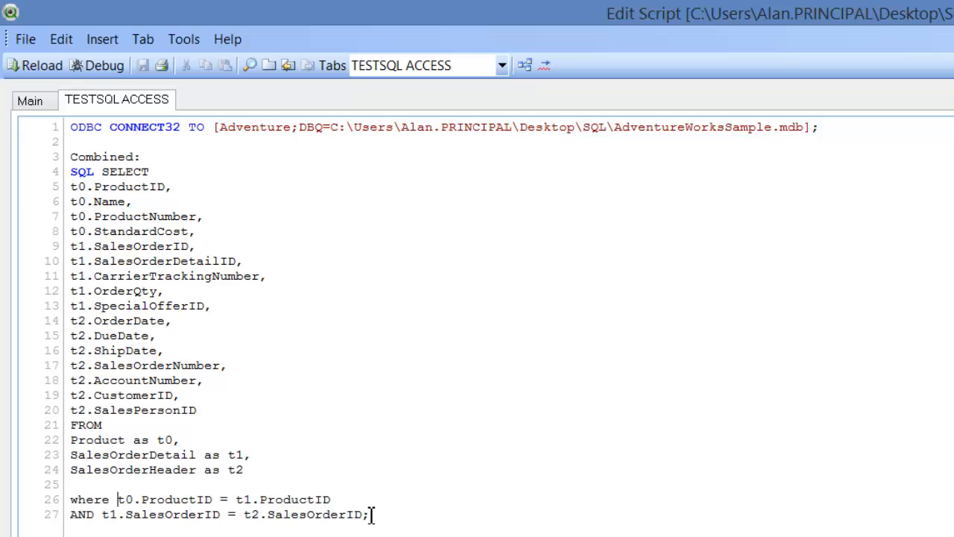
mouse_move(341, 280)
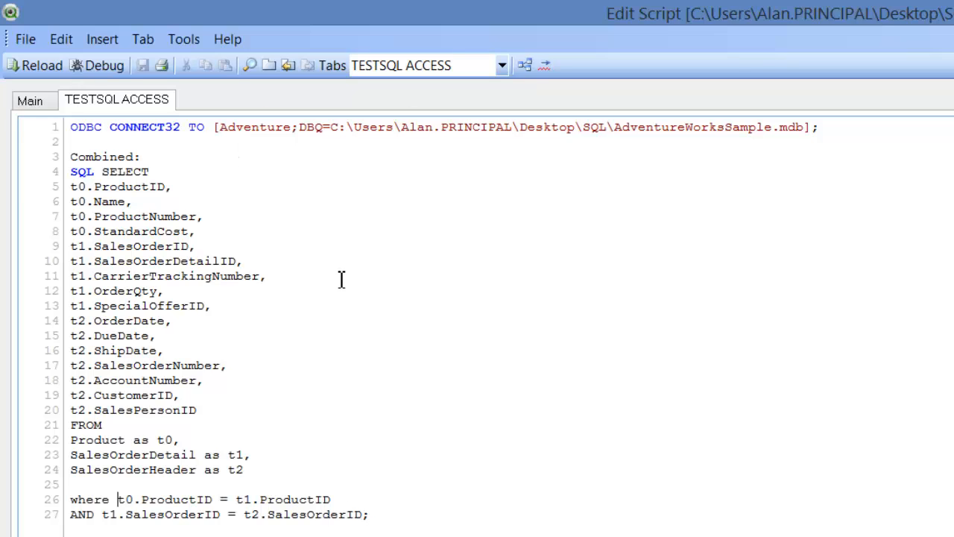